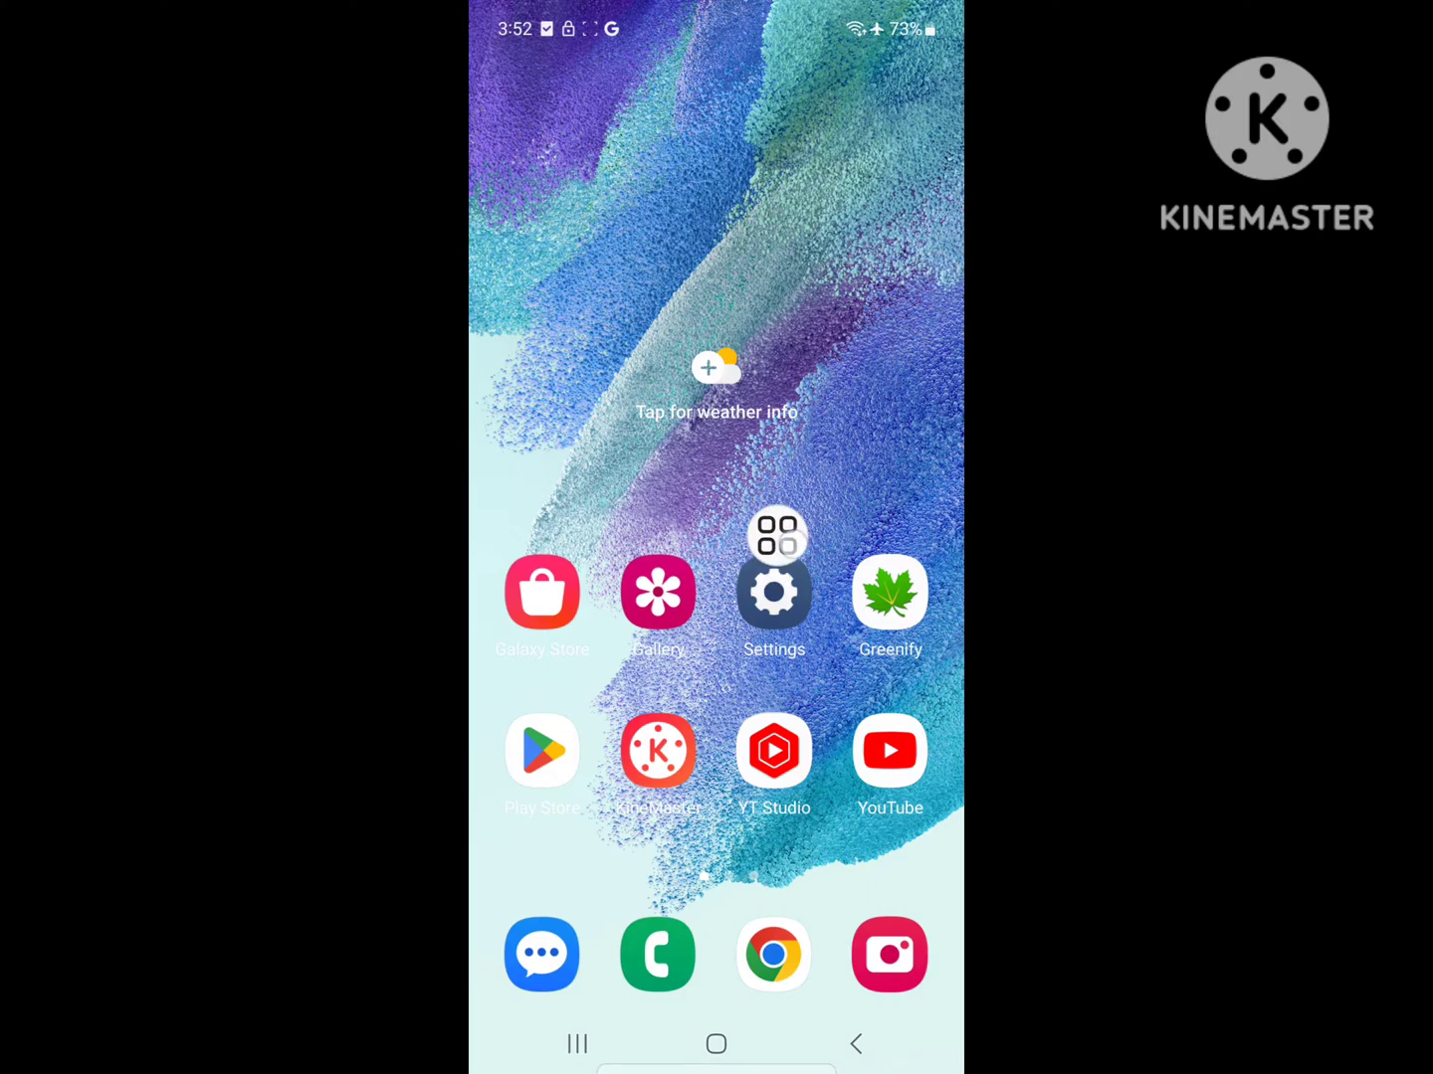
Go into Settings and bring the Apps entry into view.
{"action": "left_click", "coordinate": [774, 593]}
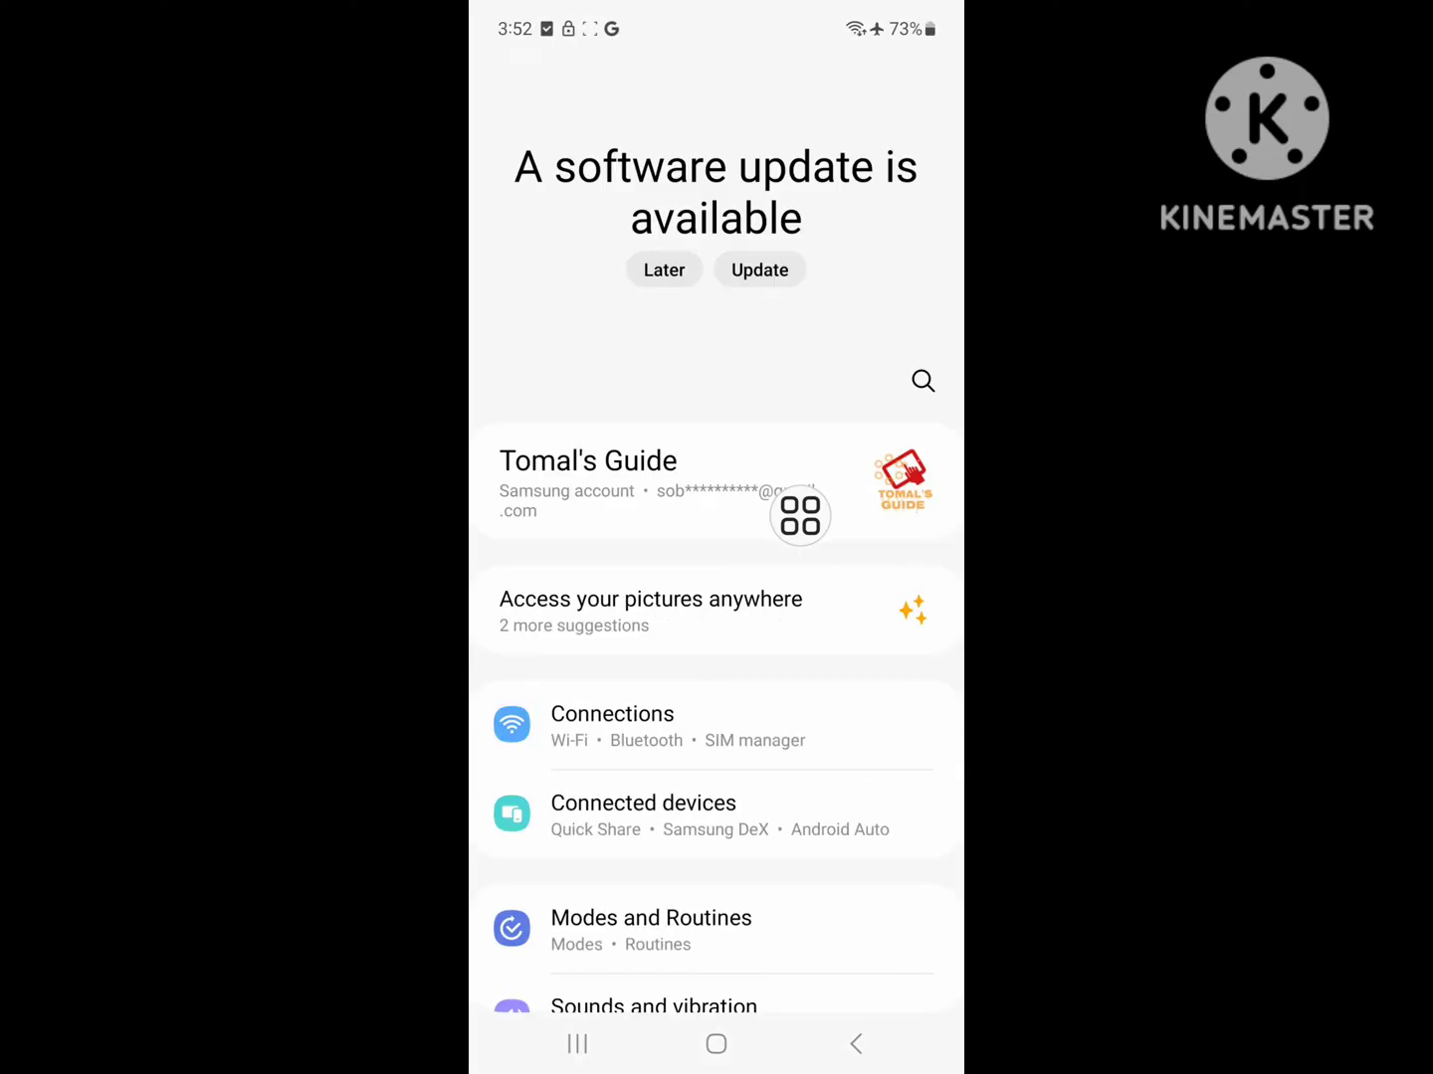
{"action": "scroll", "scroll_direction": "down", "scroll_amount": 3}
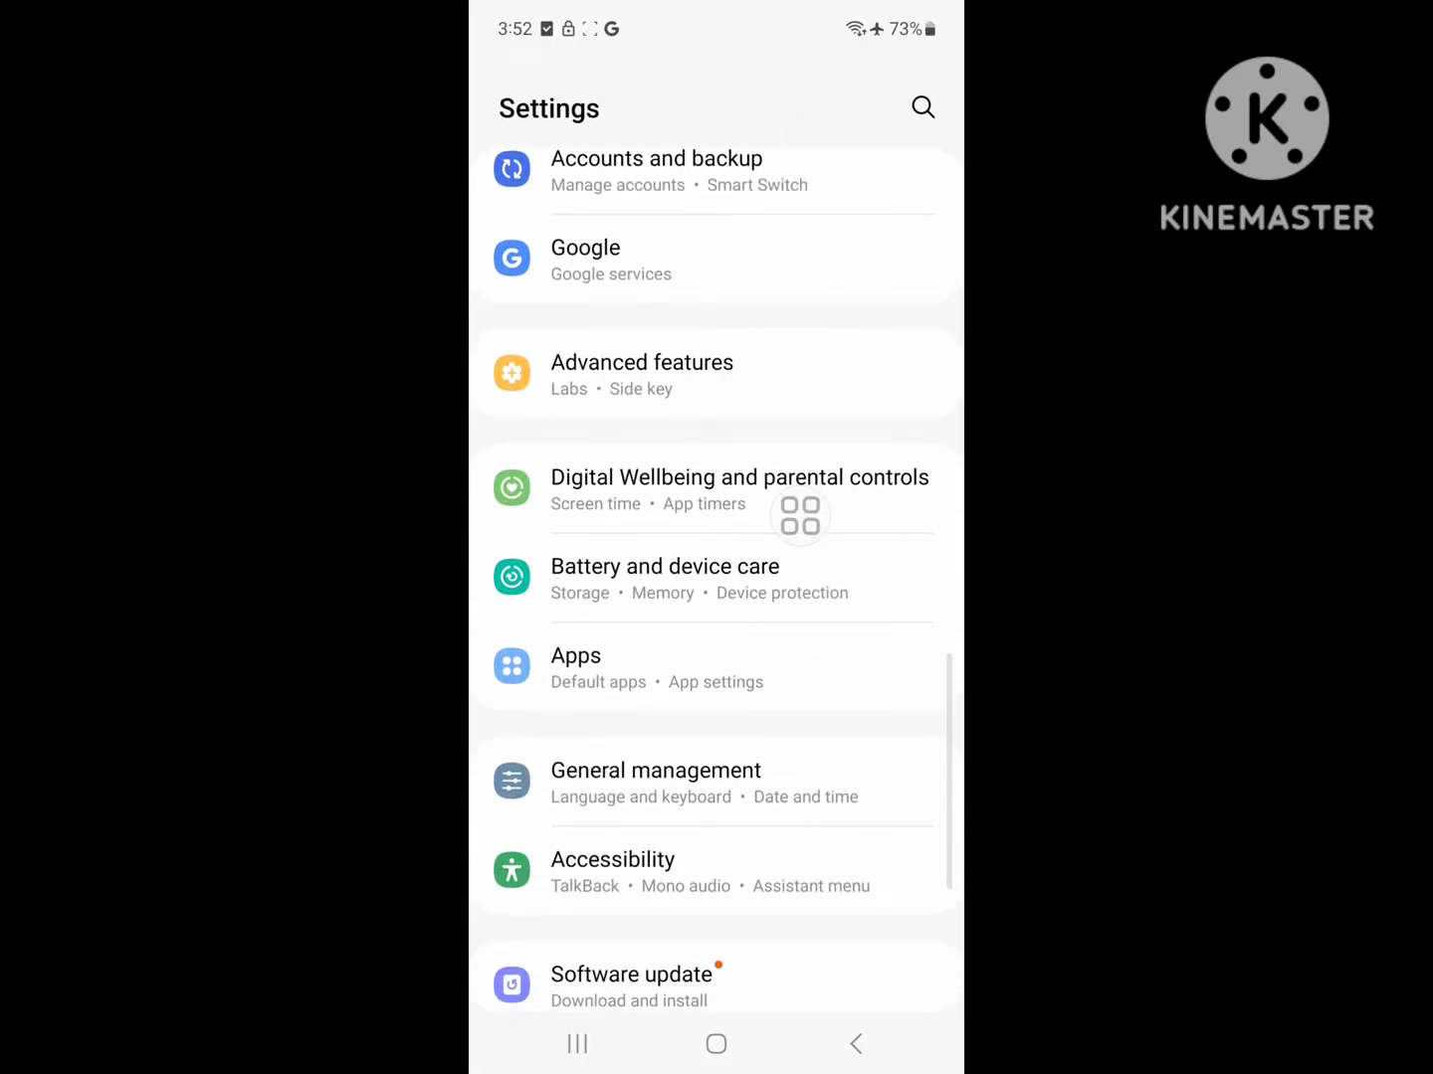
{"action": "mouse_move", "coordinate": [819, 653]}
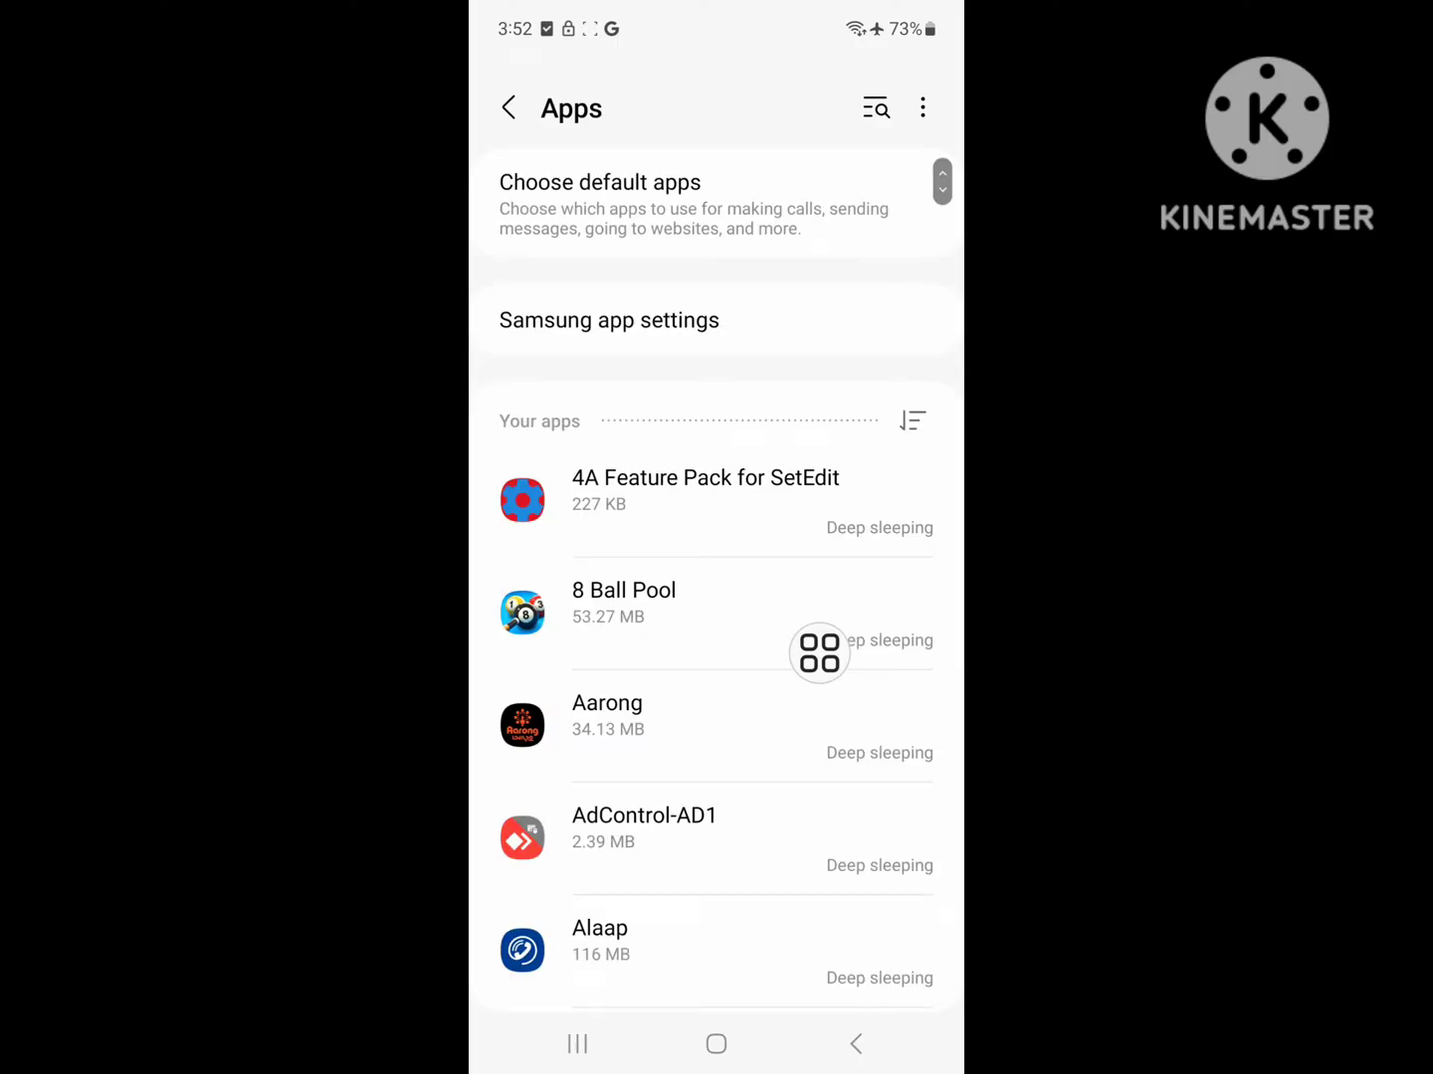
{"action": "mouse_move", "coordinate": [869, 493]}
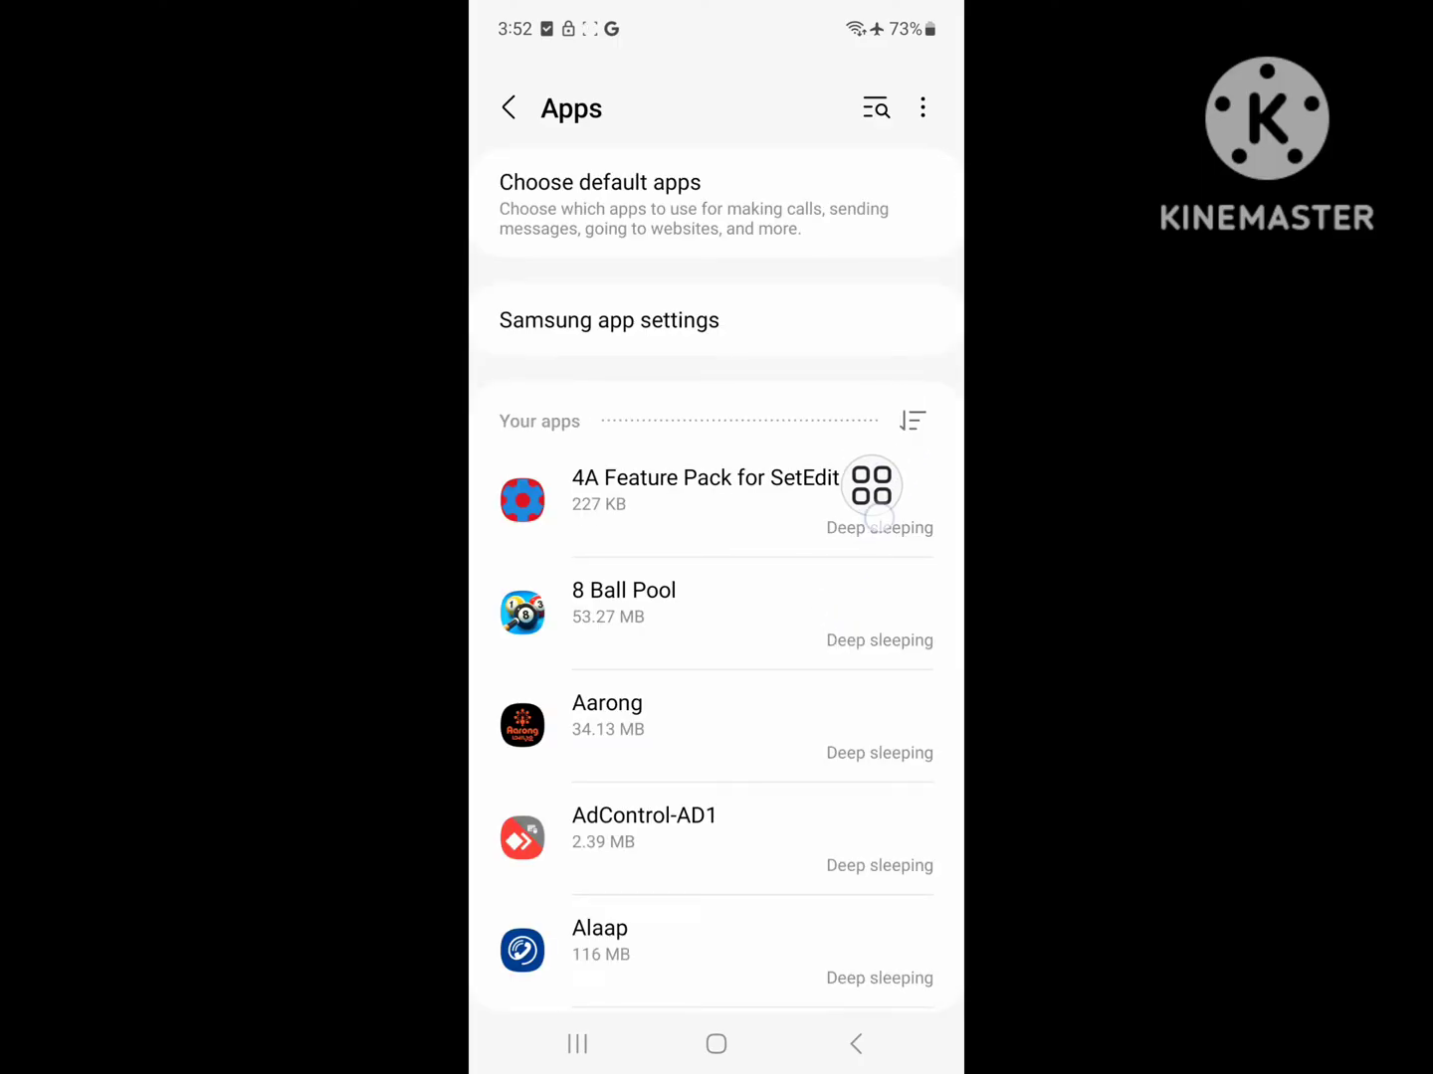
Enable Show system apps in the app list filter and apply it.
{"action": "left_click", "coordinate": [911, 420]}
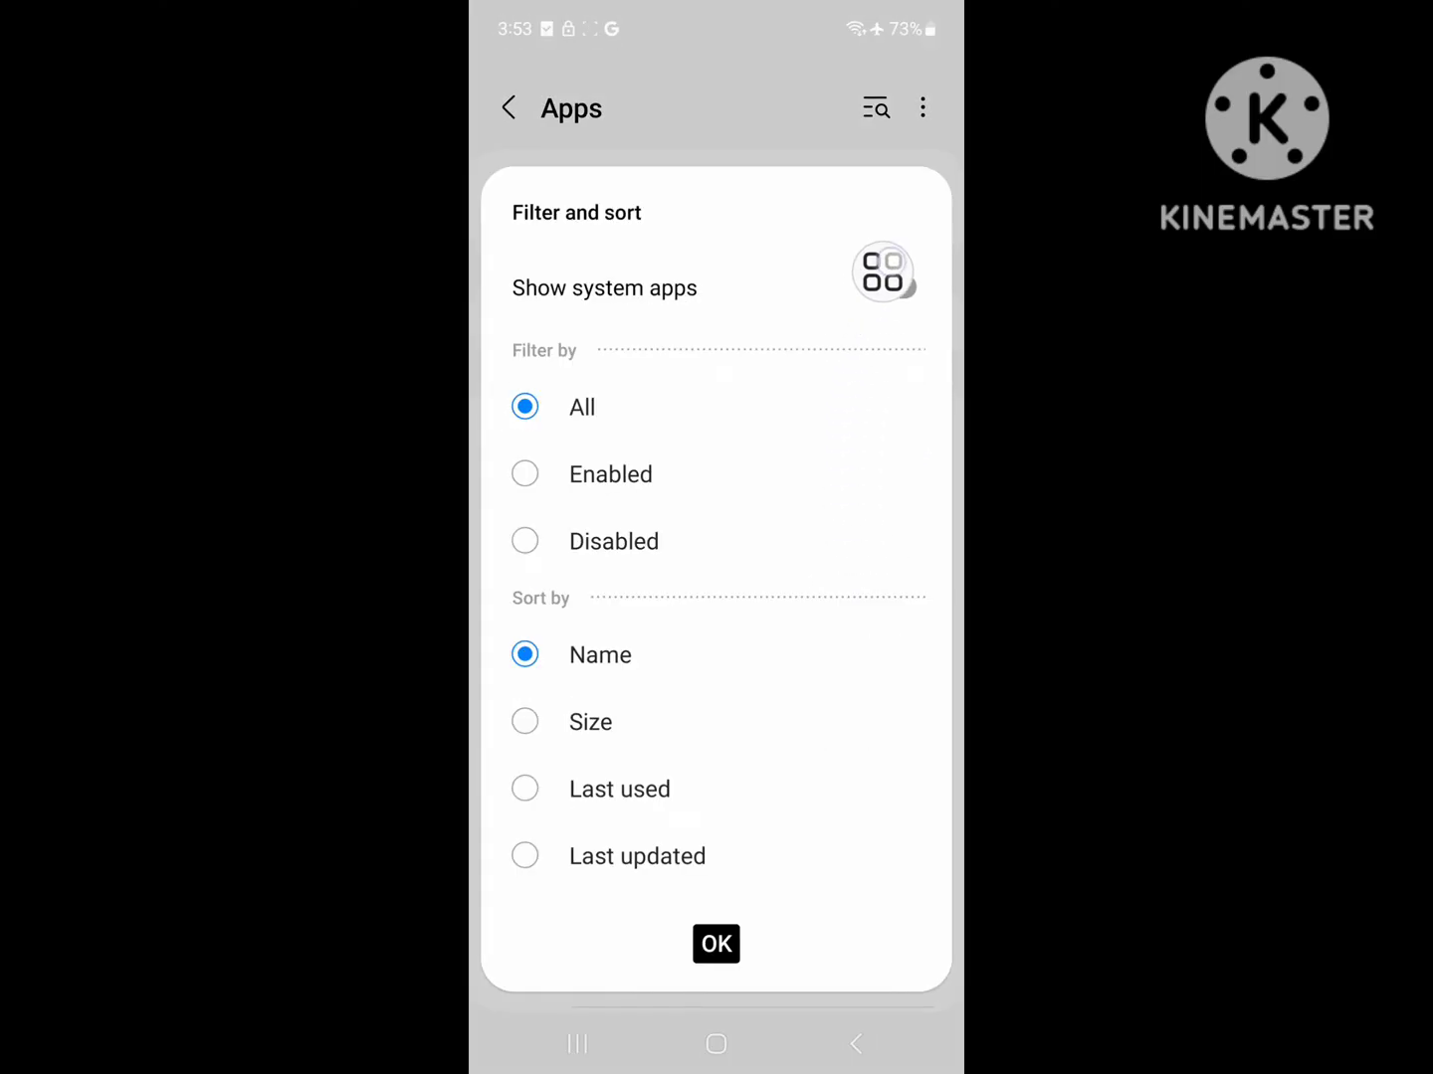
{"action": "left_click", "coordinate": [891, 287]}
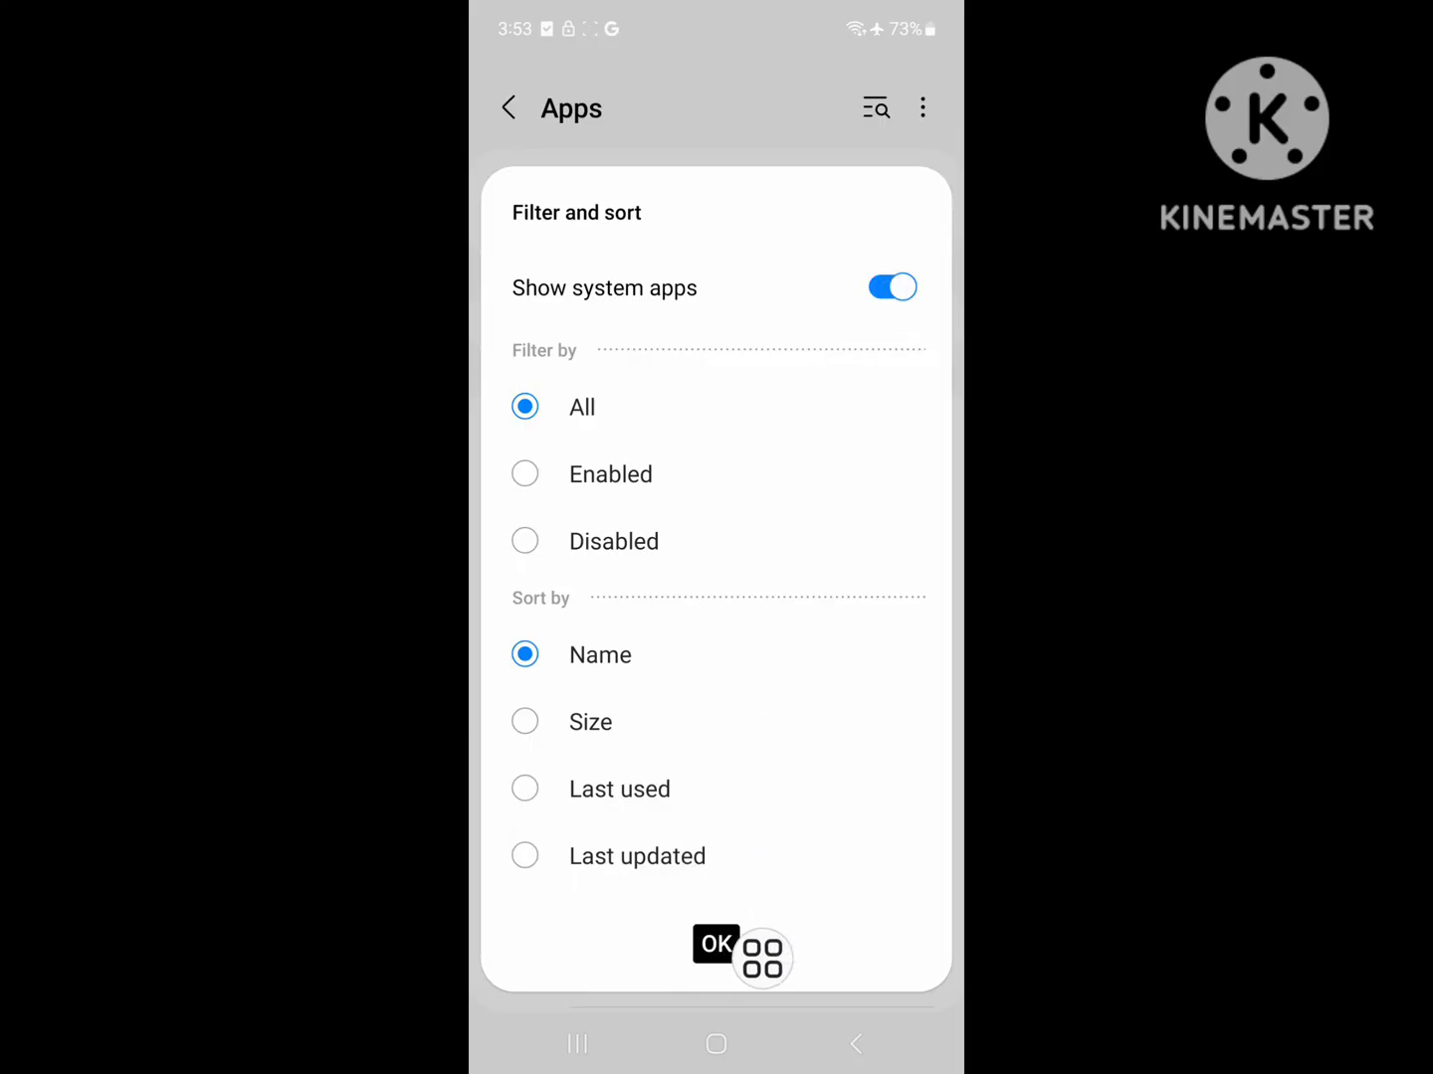
{"action": "left_click", "coordinate": [716, 944]}
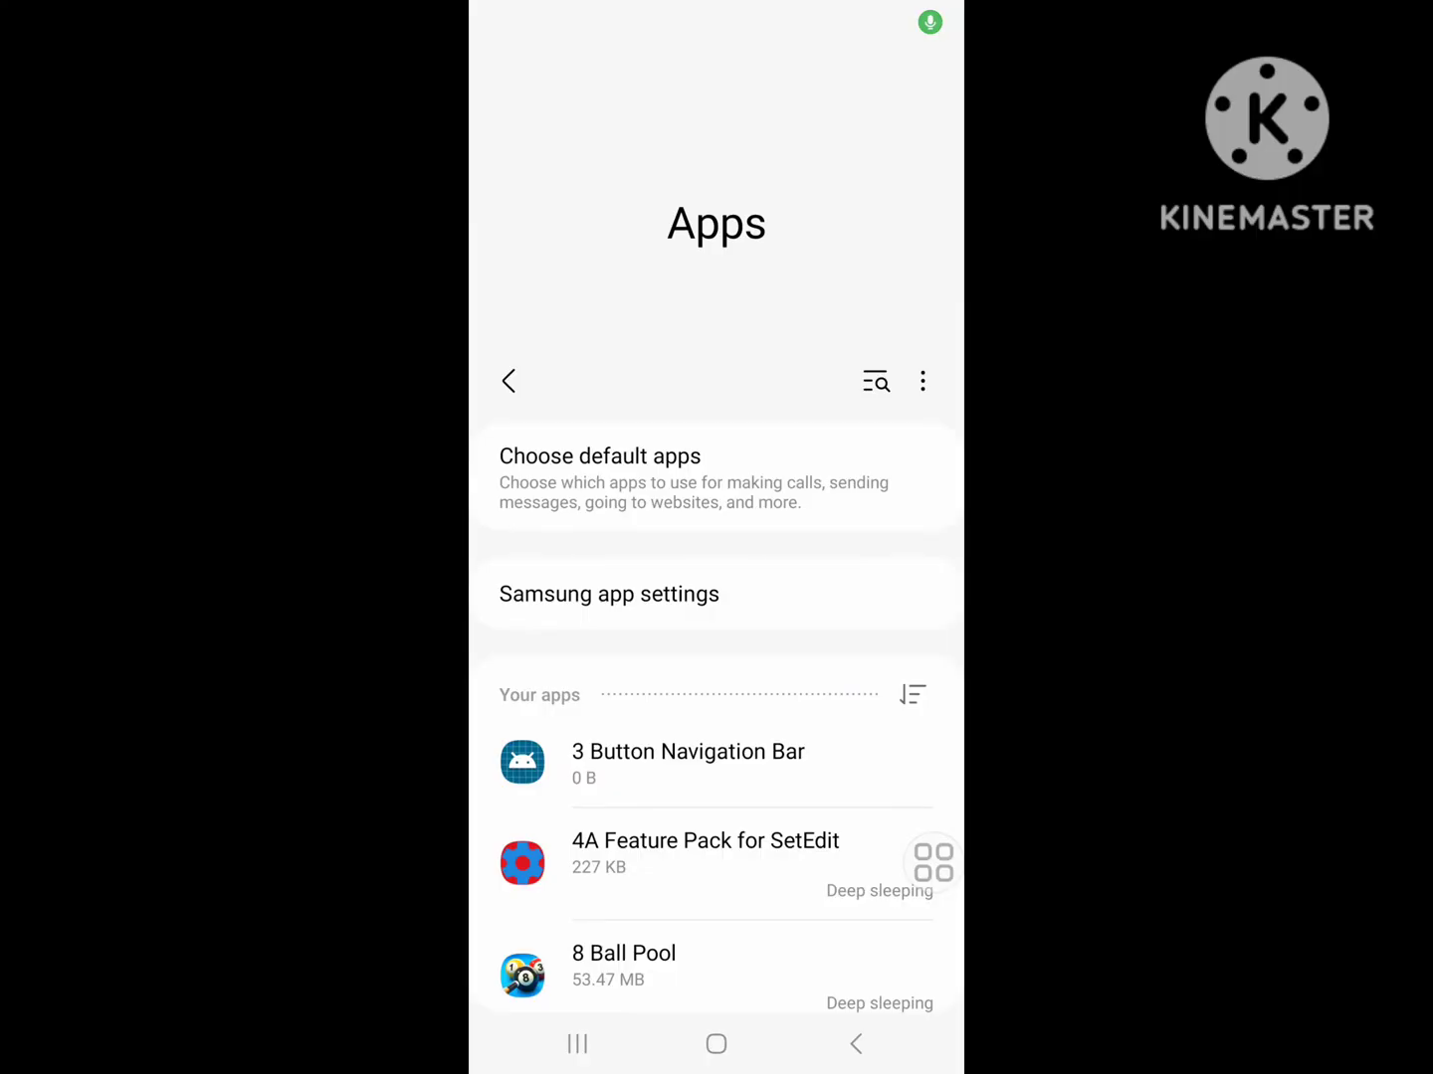
Search the app list for 'captive' and open Captive Portal Login's App info.
{"action": "left_click", "coordinate": [875, 382]}
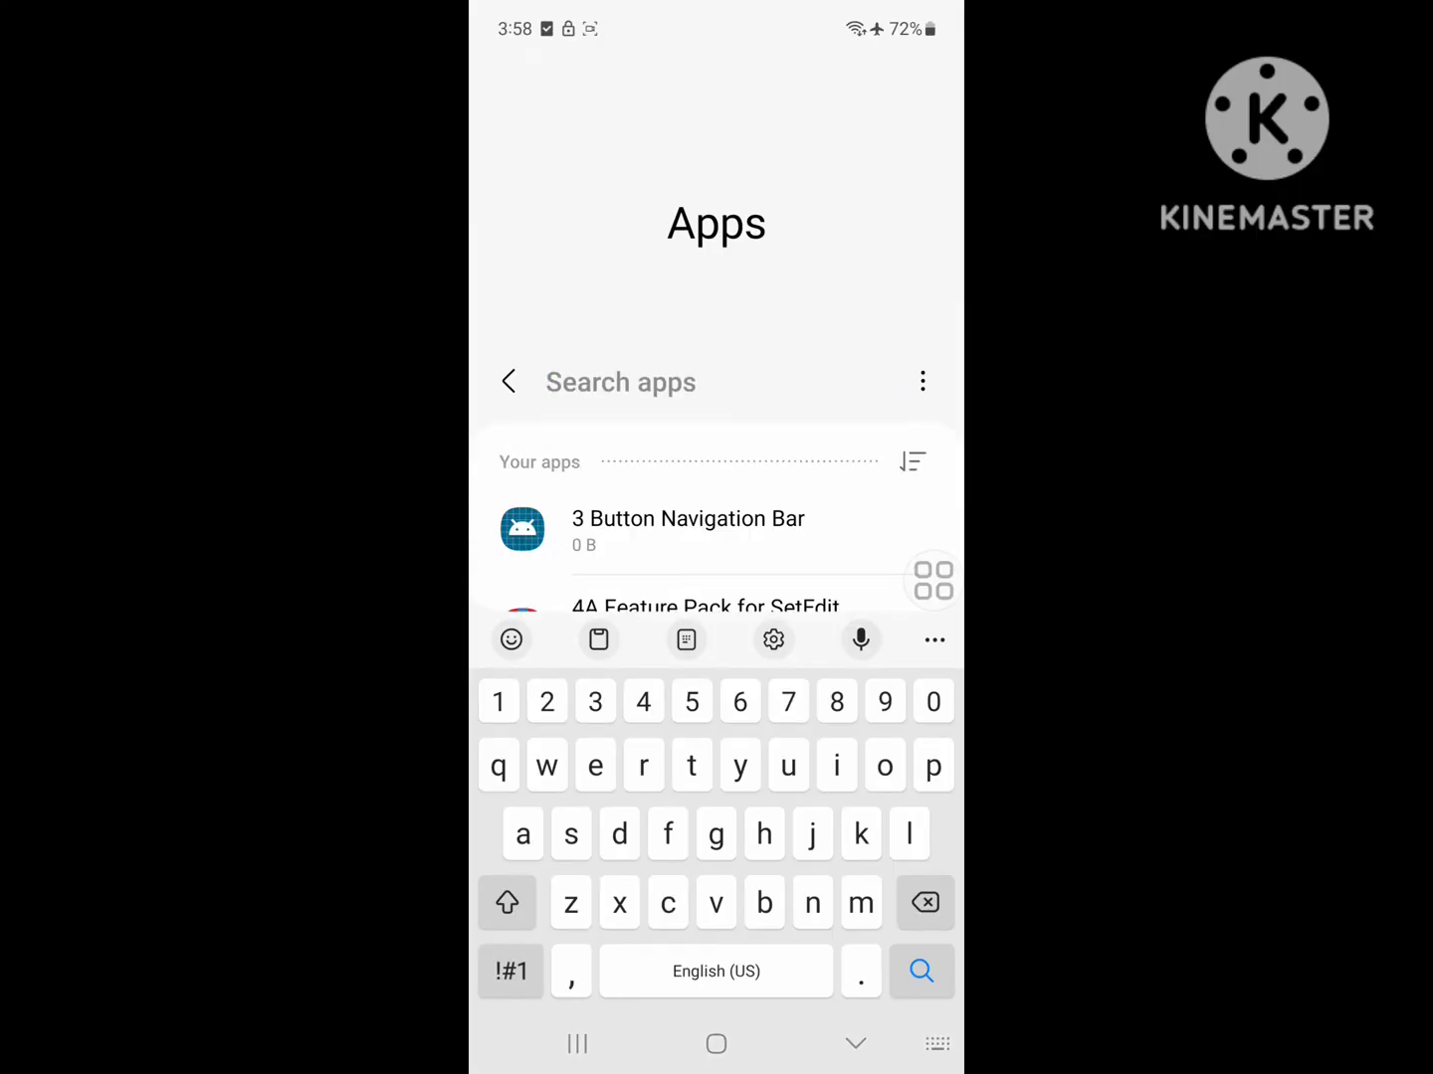
{"action": "type", "text": "ca"}
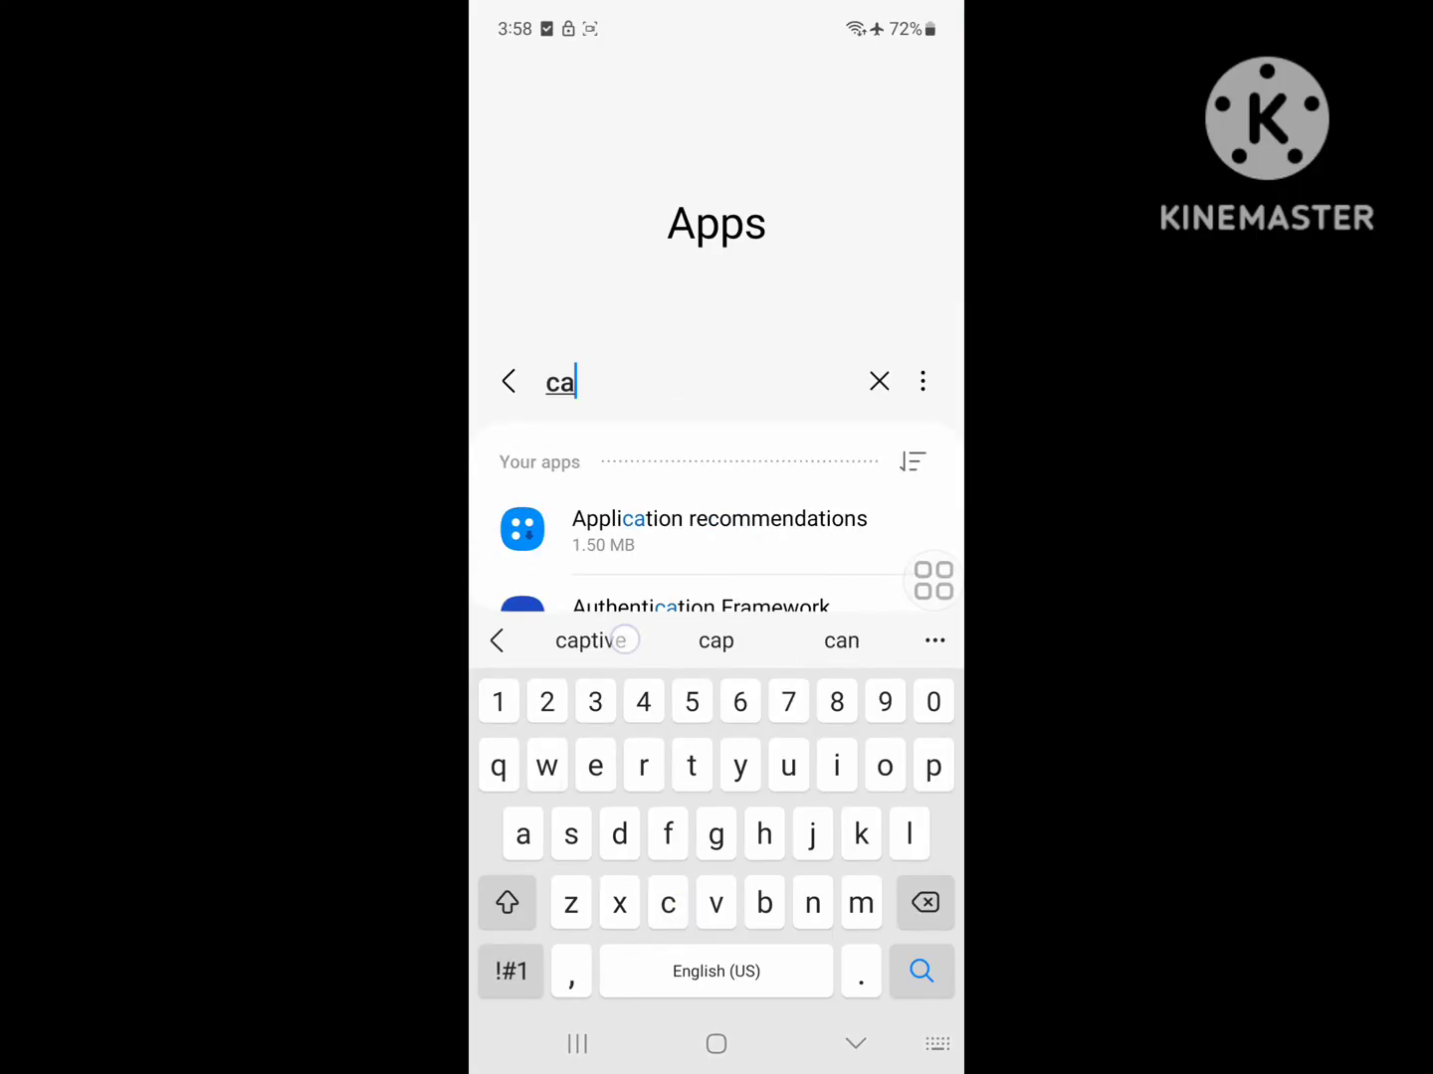
{"action": "left_click", "coordinate": [589, 640]}
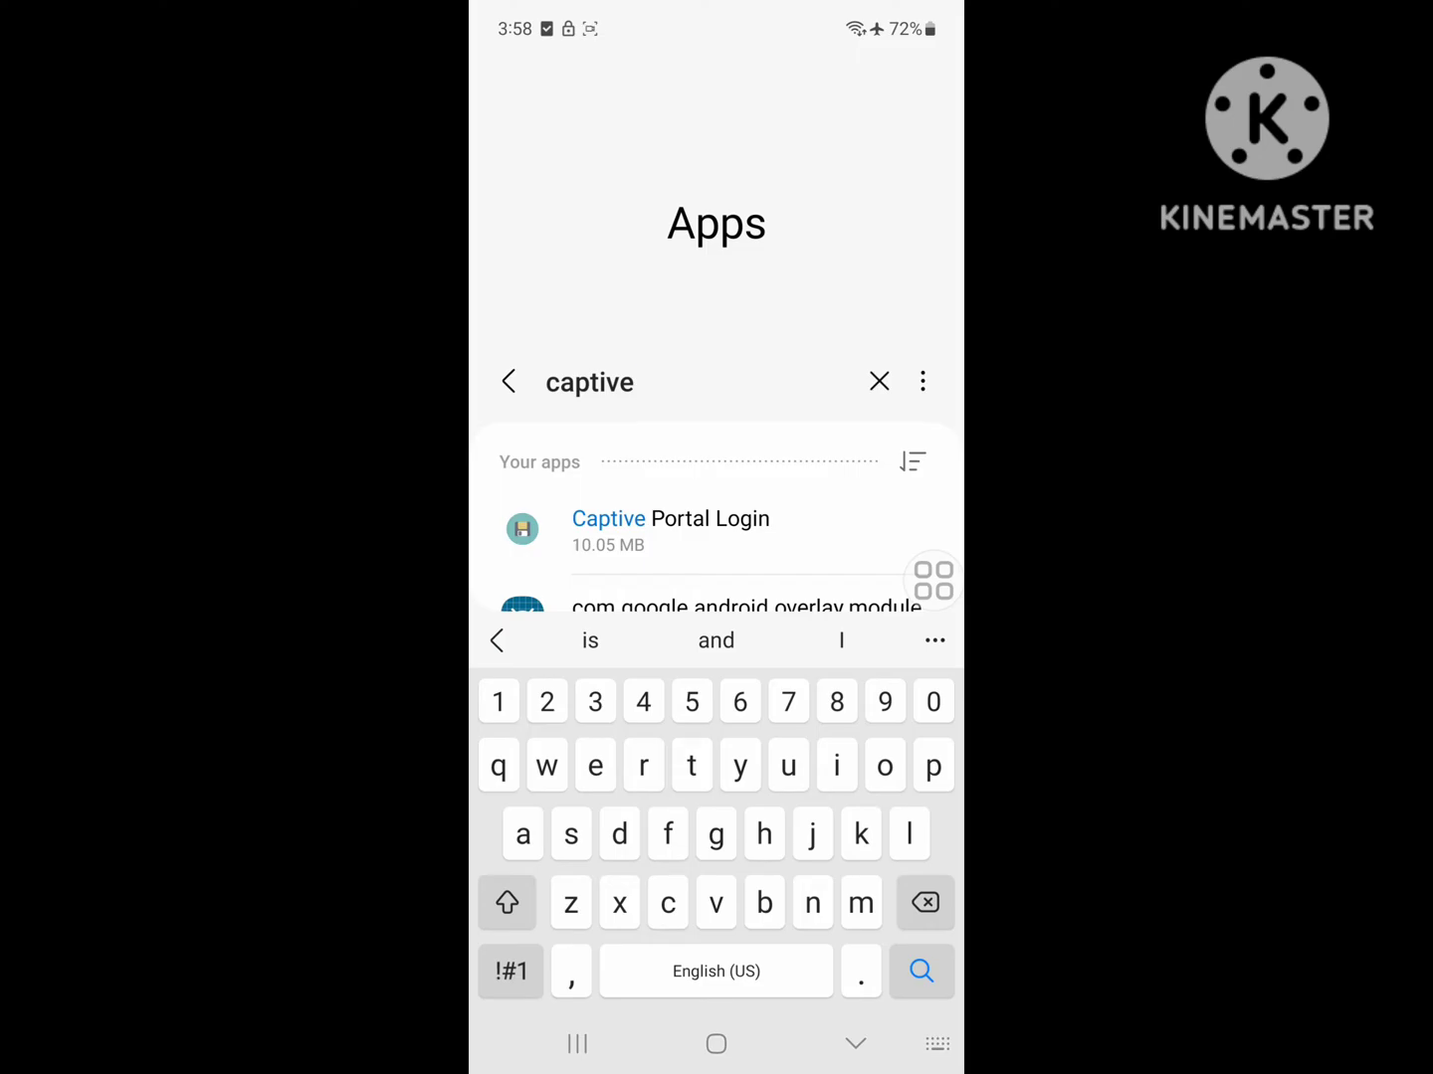
{"action": "left_click", "coordinate": [670, 529]}
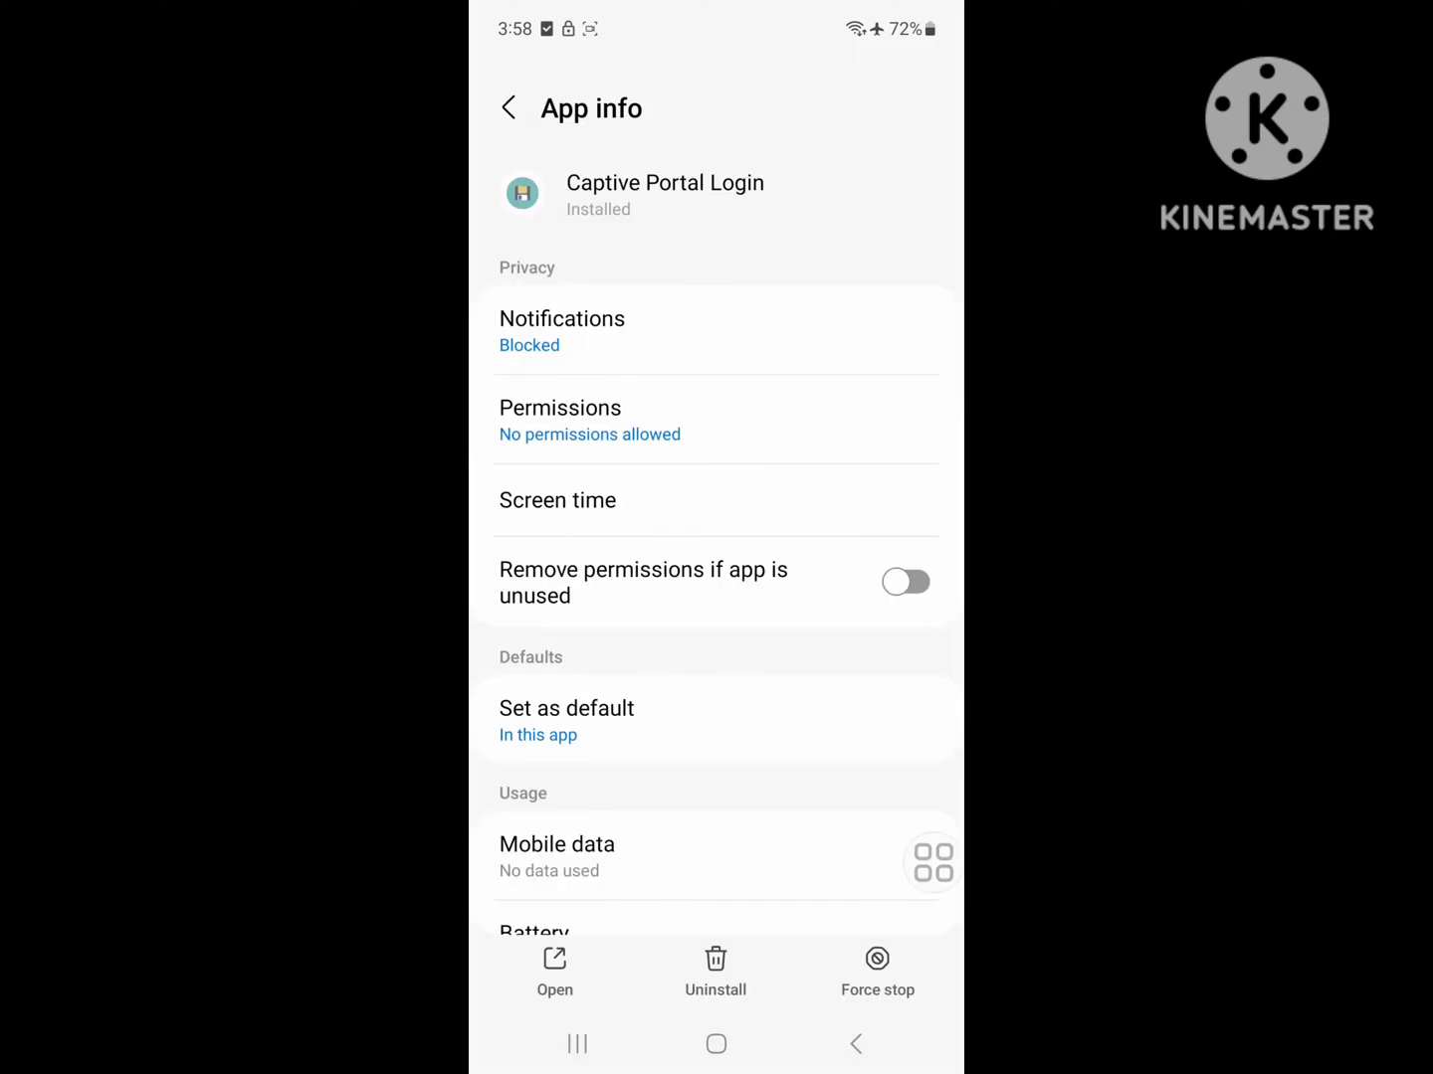
Clear Captive Portal Login's data and cache from Storage, confirm Delete, and return to Apps.
{"action": "scroll", "scroll_direction": "down", "scroll_amount": 3}
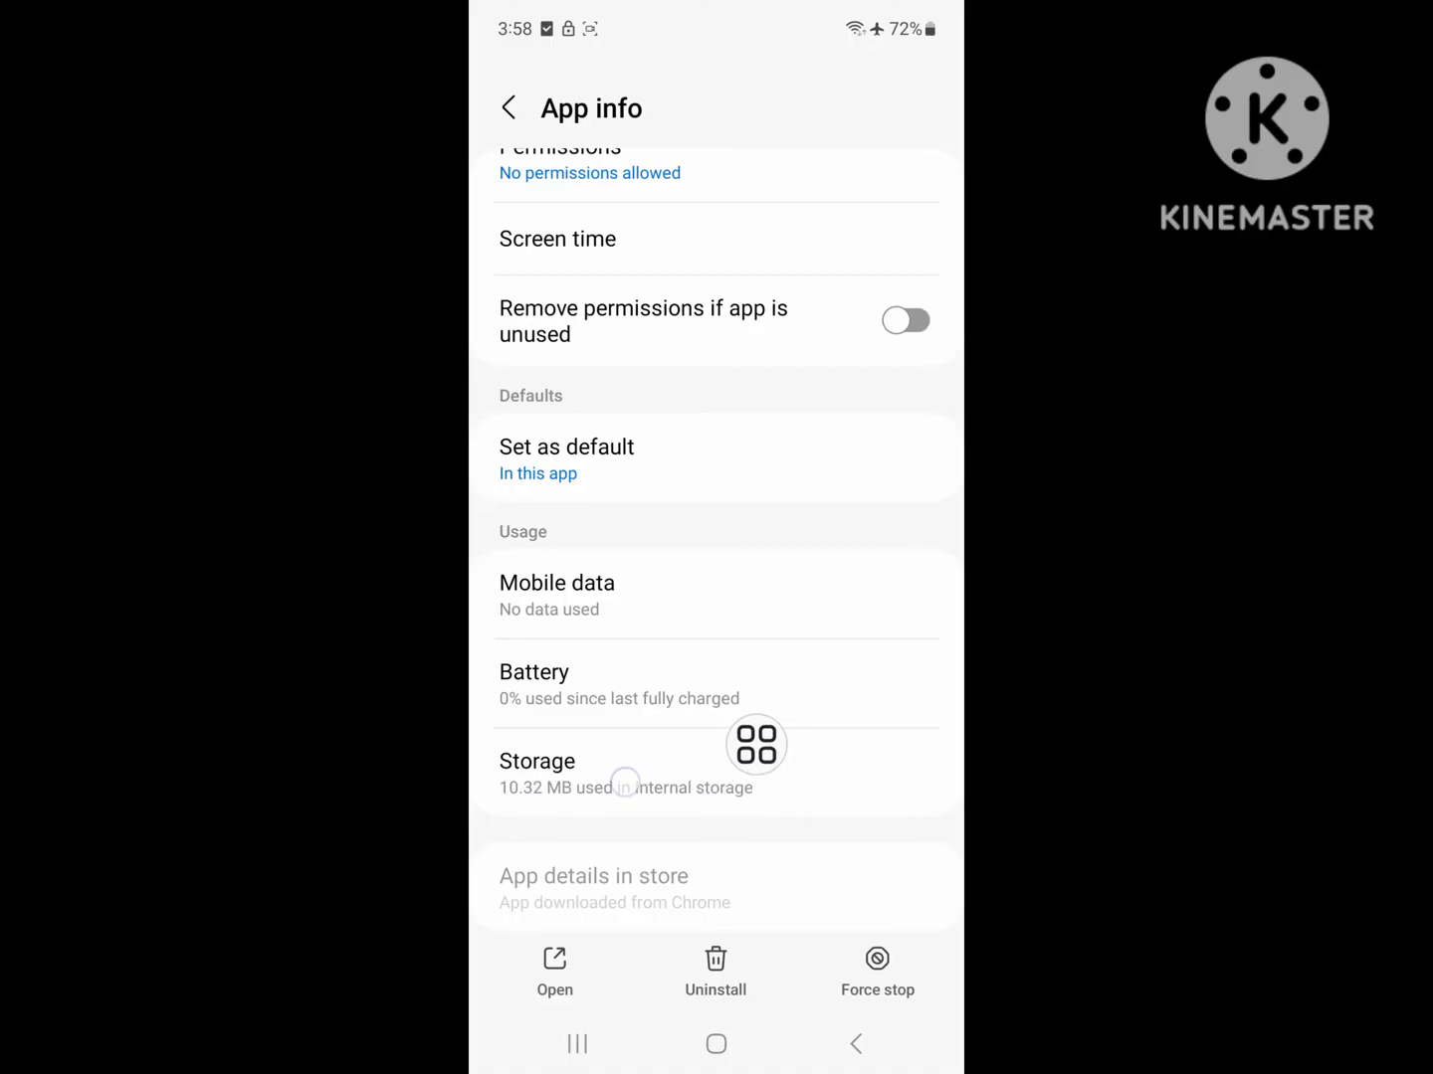
{"action": "left_click", "coordinate": [537, 760]}
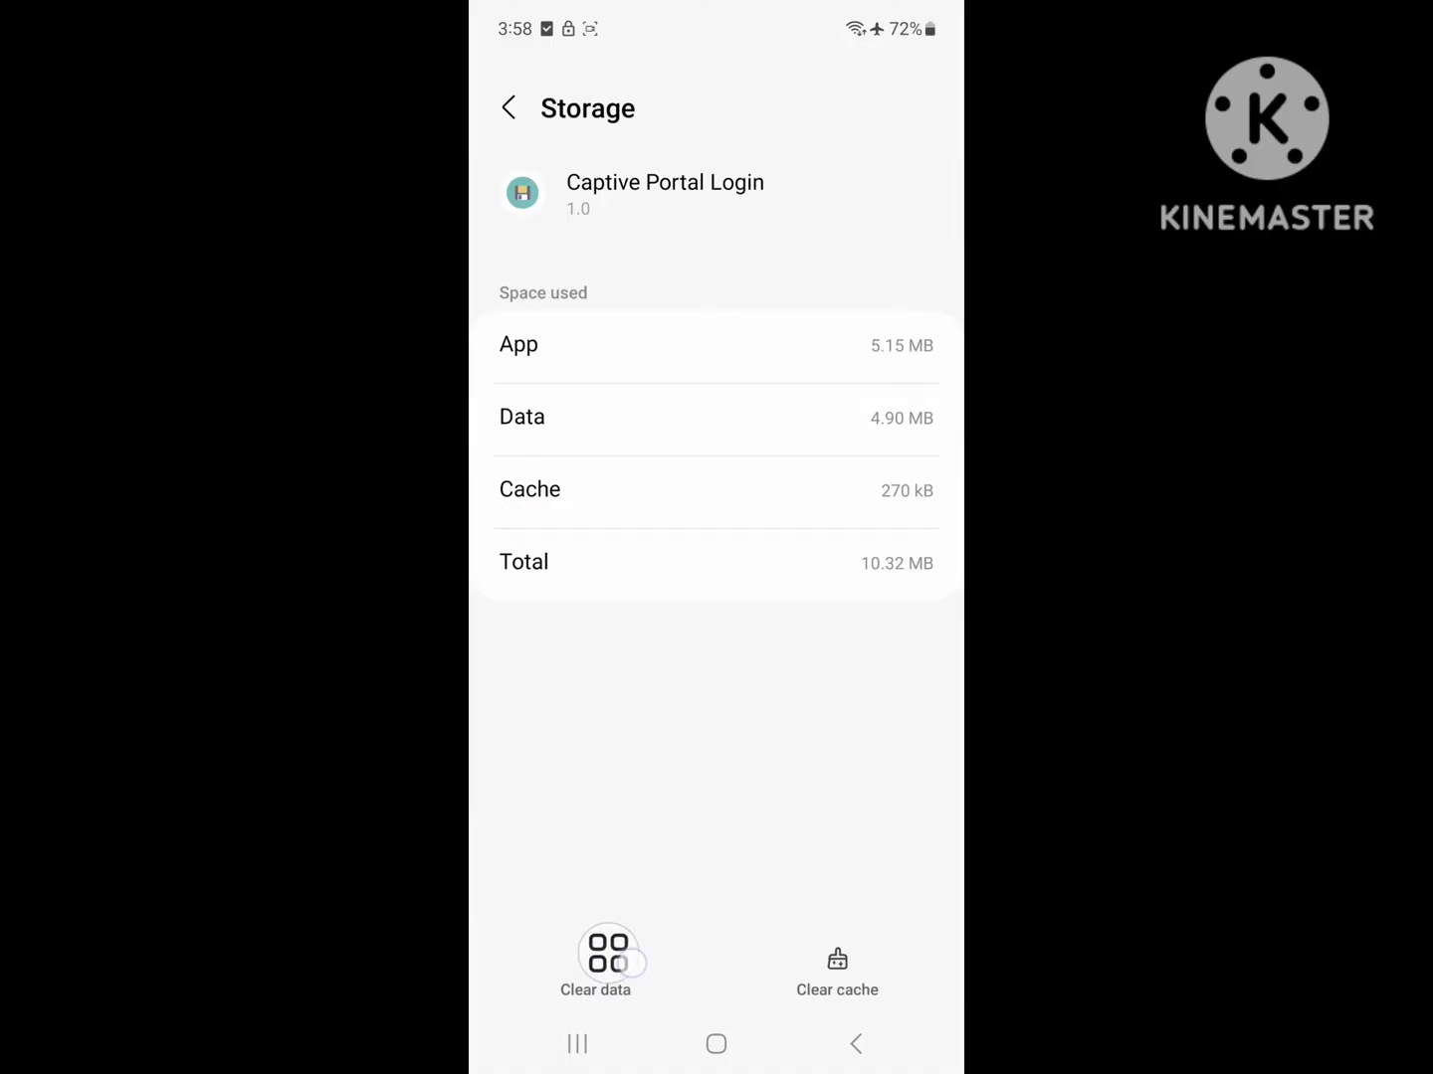
{"action": "left_click", "coordinate": [595, 959]}
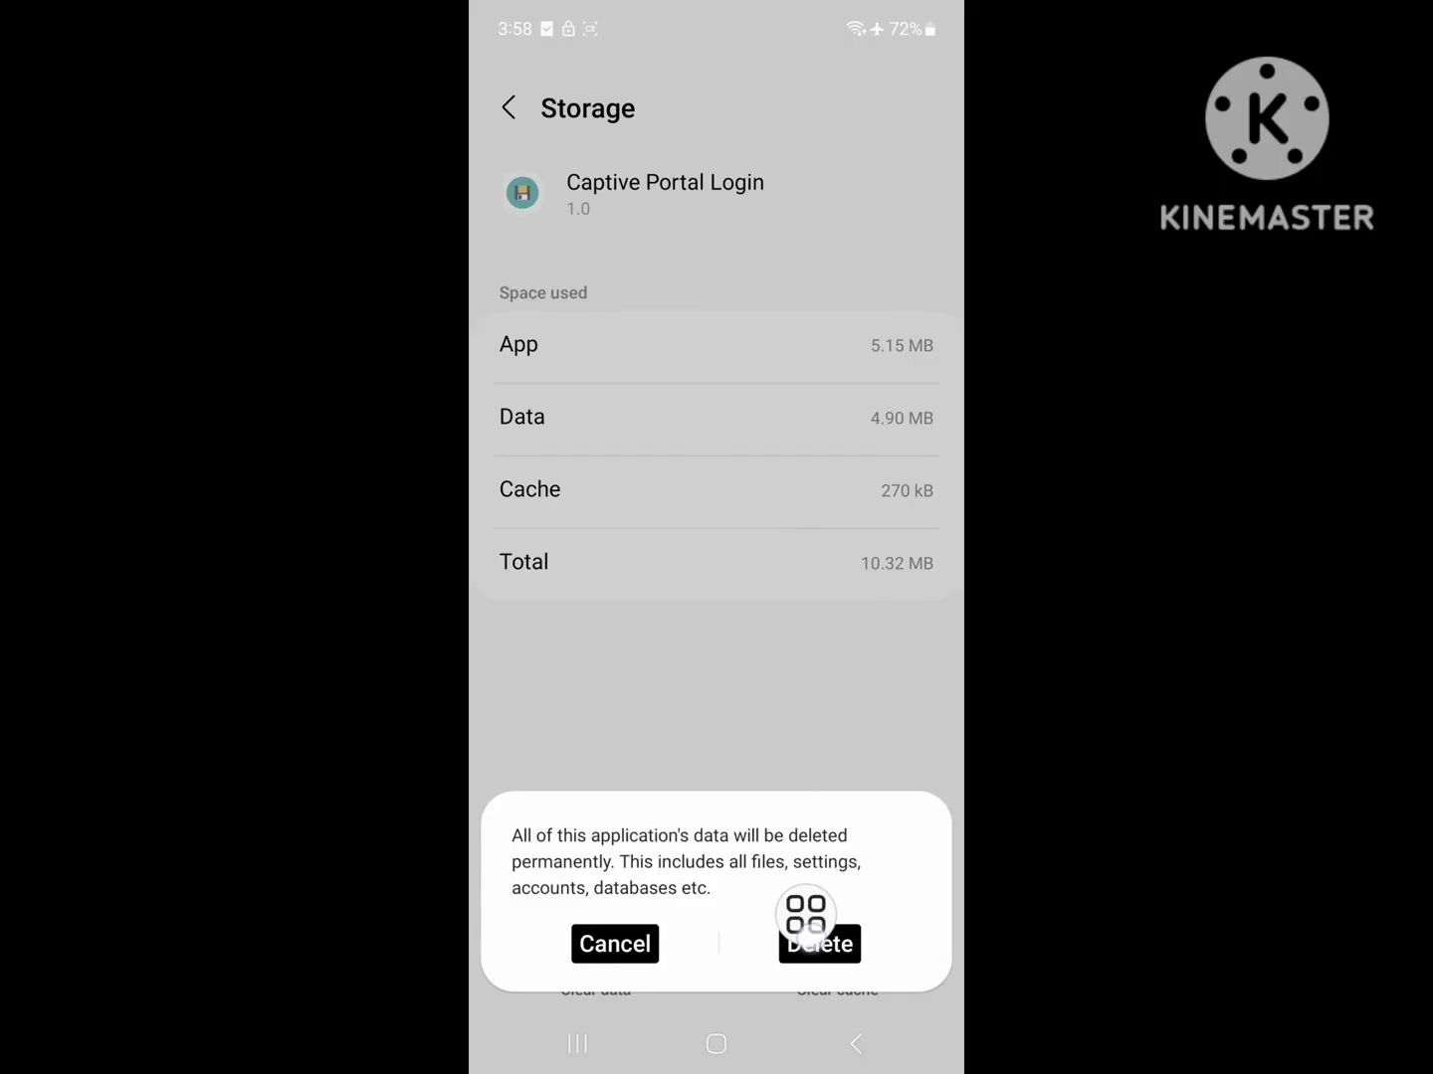
{"action": "left_click", "coordinate": [820, 943]}
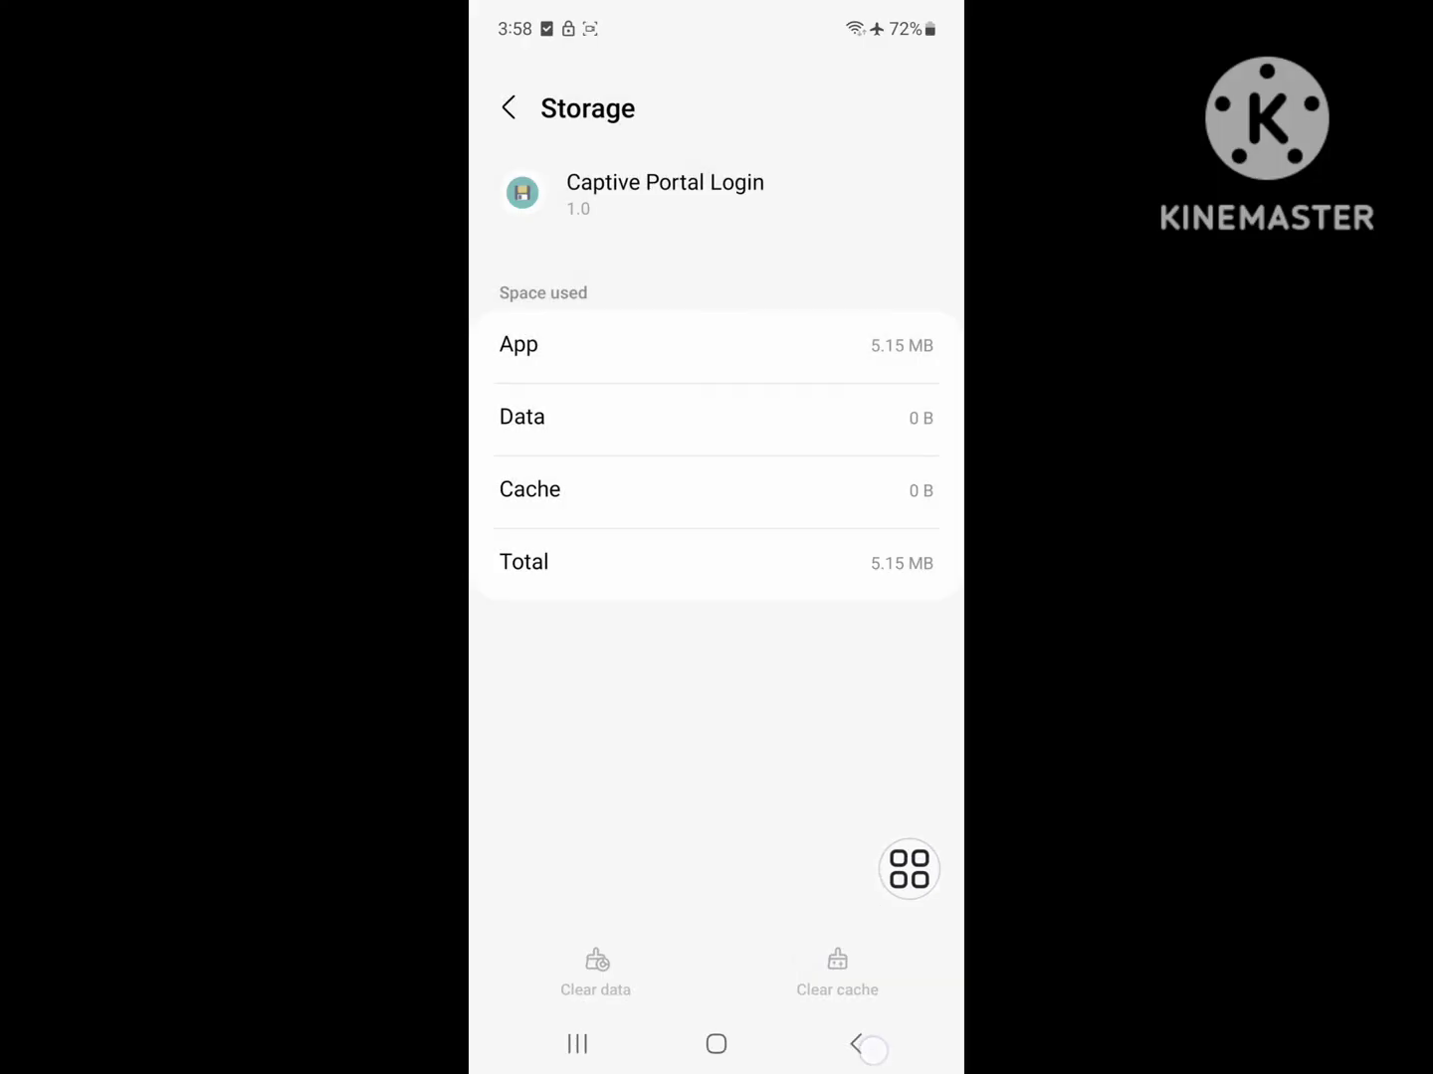
{"action": "left_click", "coordinate": [509, 107]}
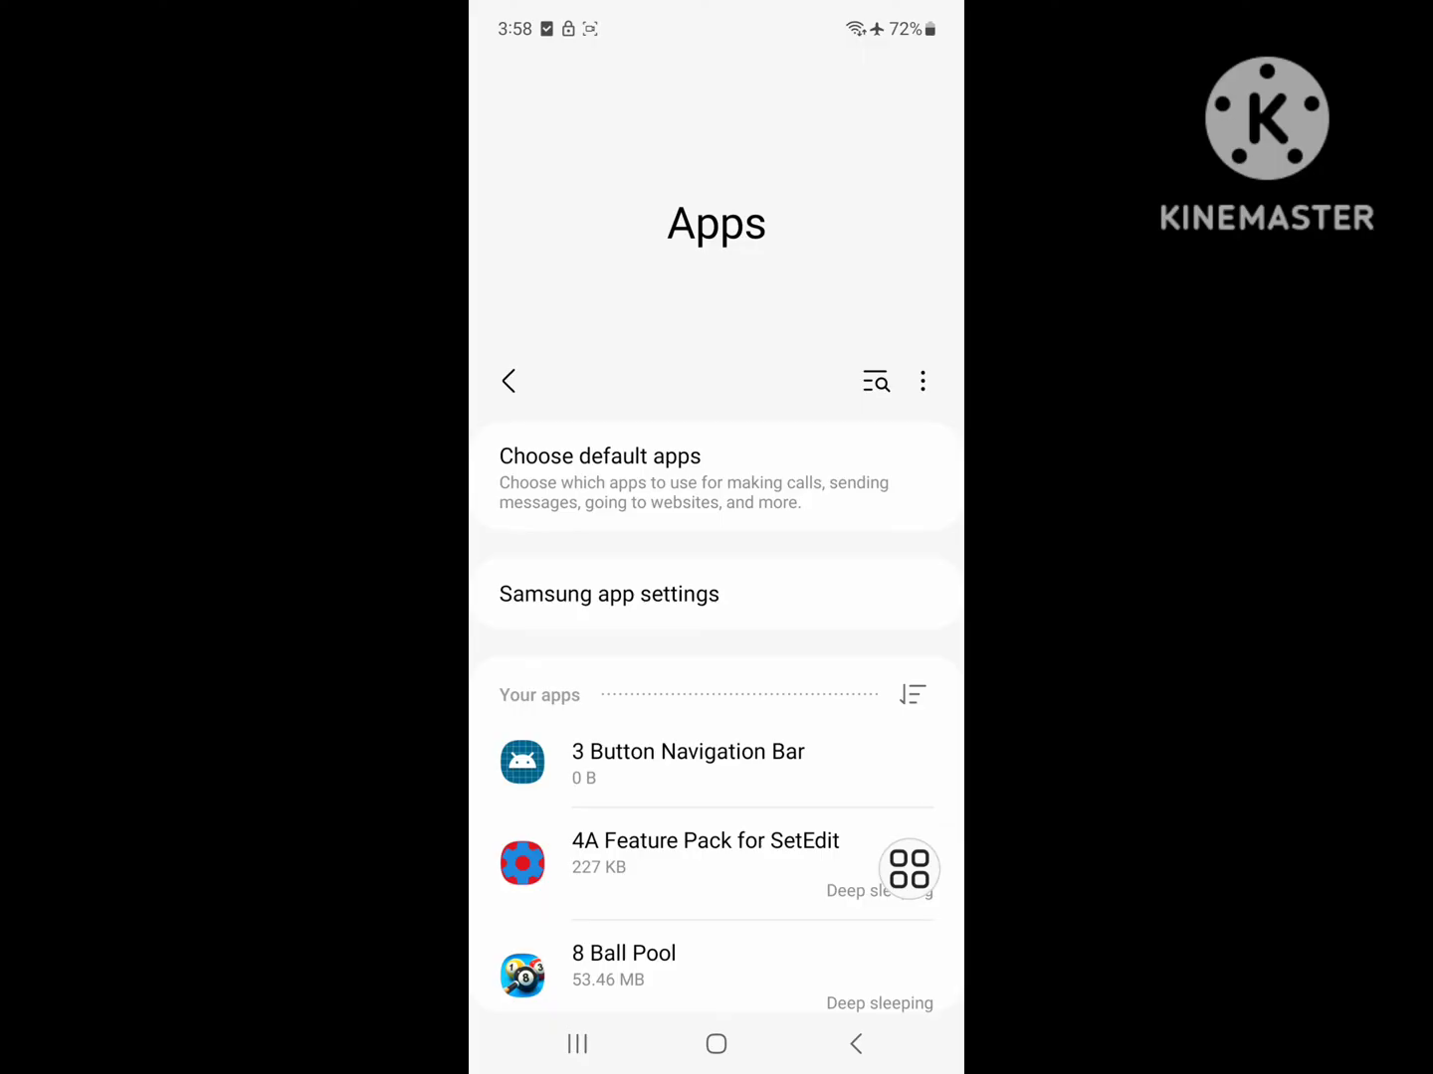
{"action": "mouse_move", "coordinate": [915, 533]}
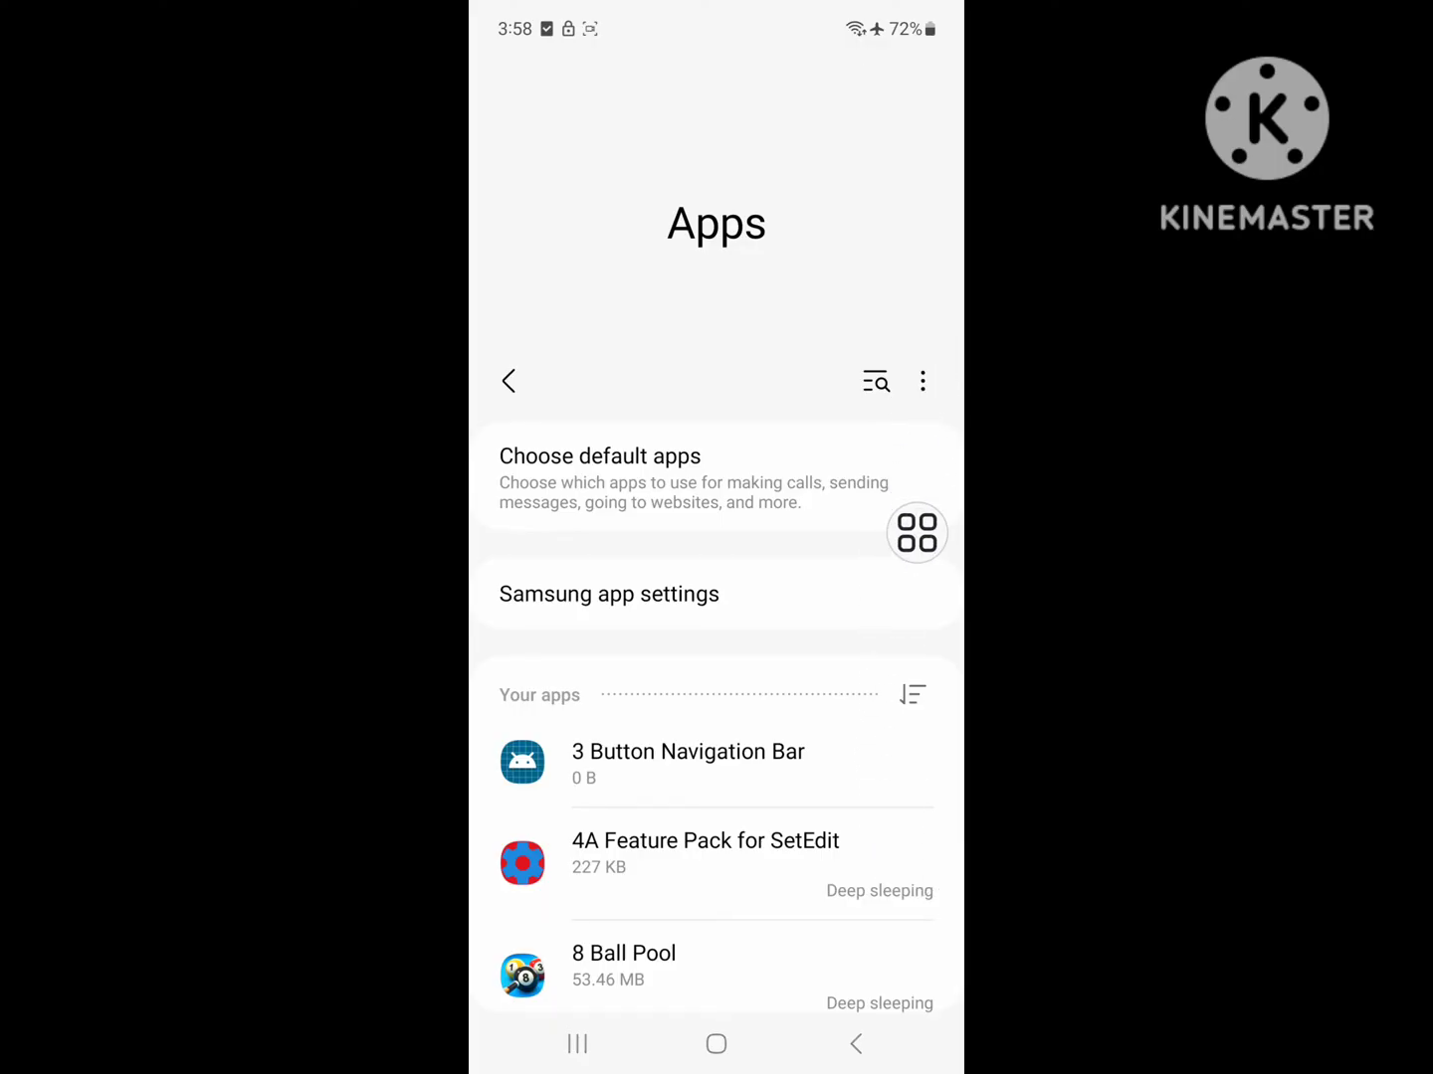
Reset app preferences from the Apps more-options menu and confirm Reset.
{"action": "left_click", "coordinate": [923, 382]}
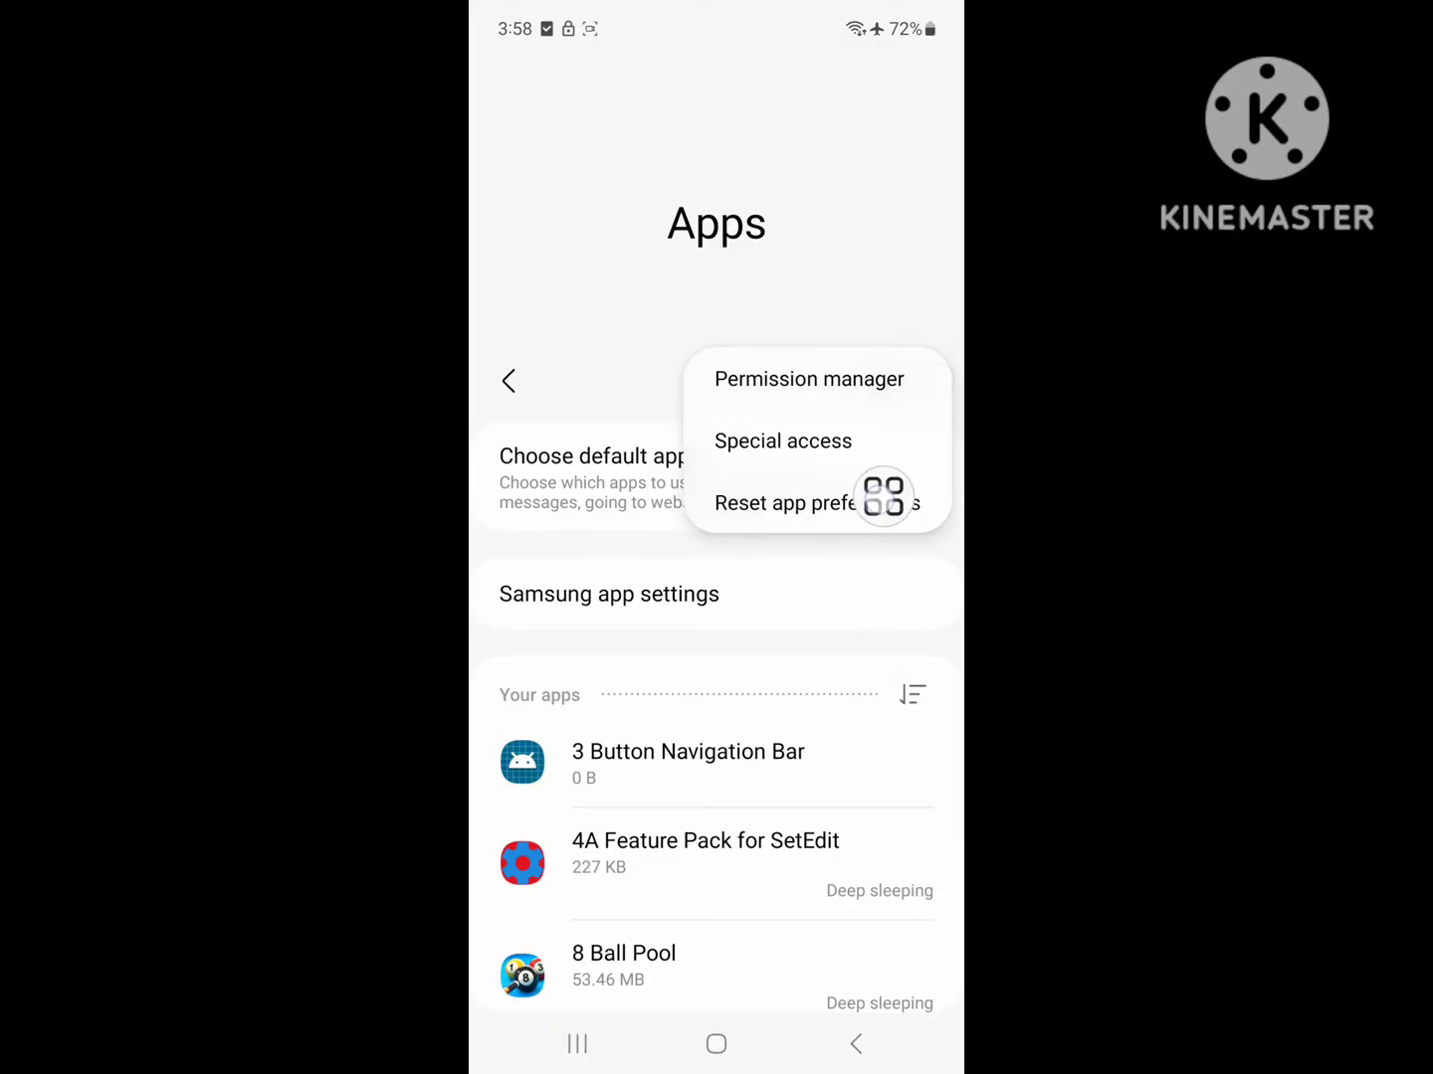
{"action": "left_click", "coordinate": [796, 501]}
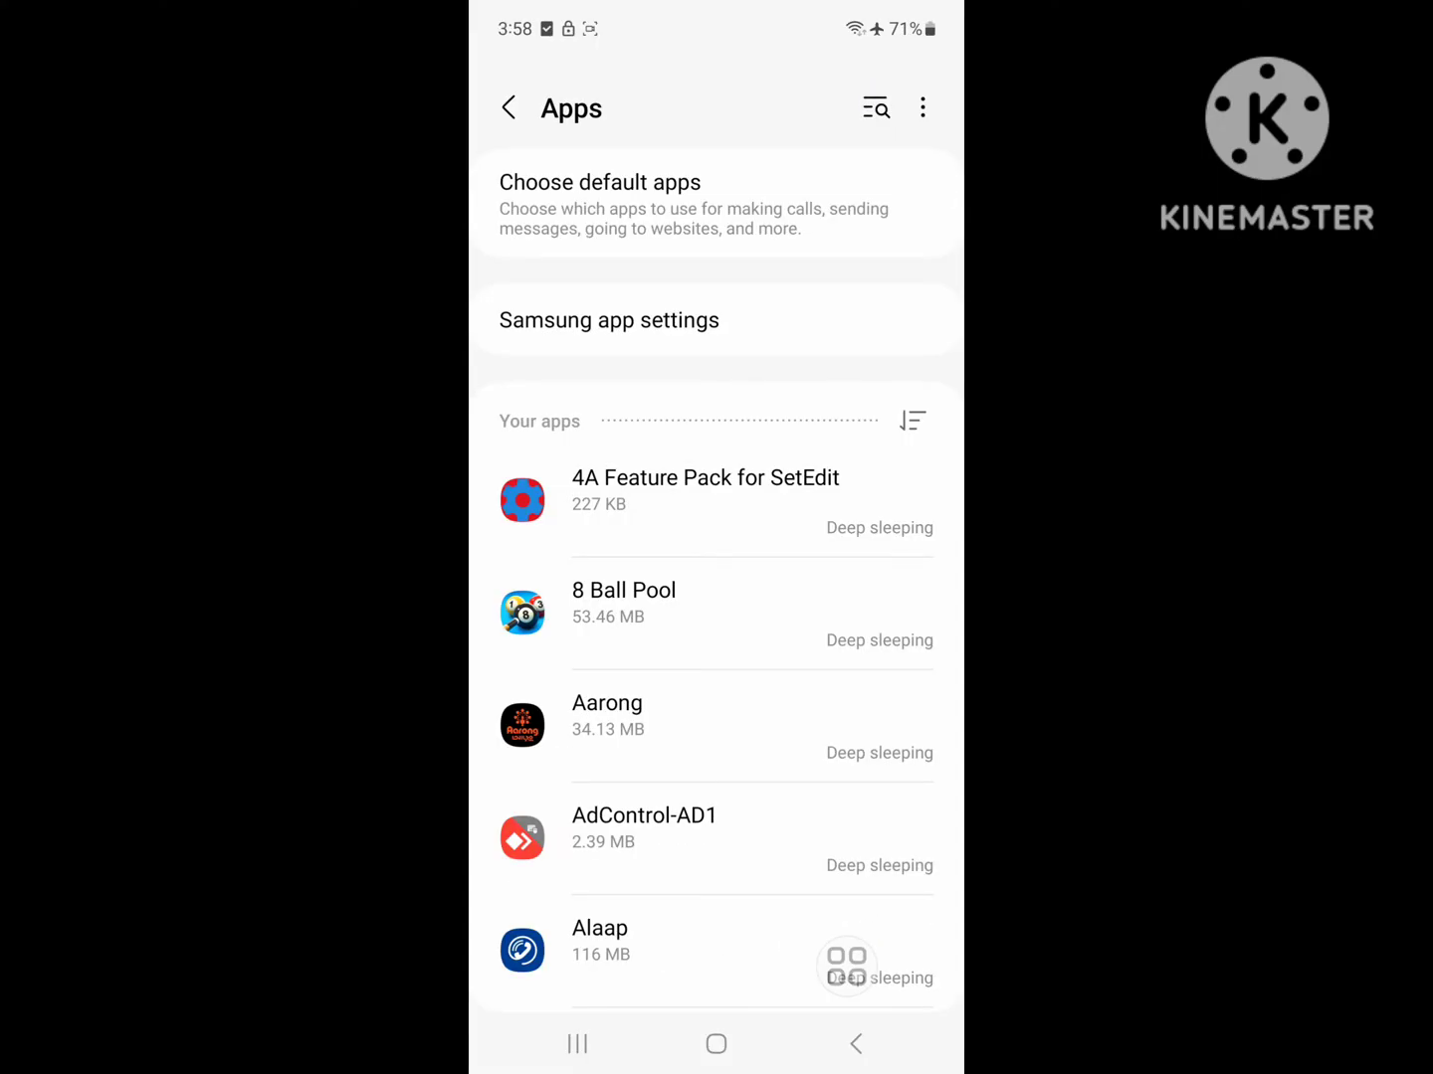
{"action": "left_click", "coordinate": [716, 1043]}
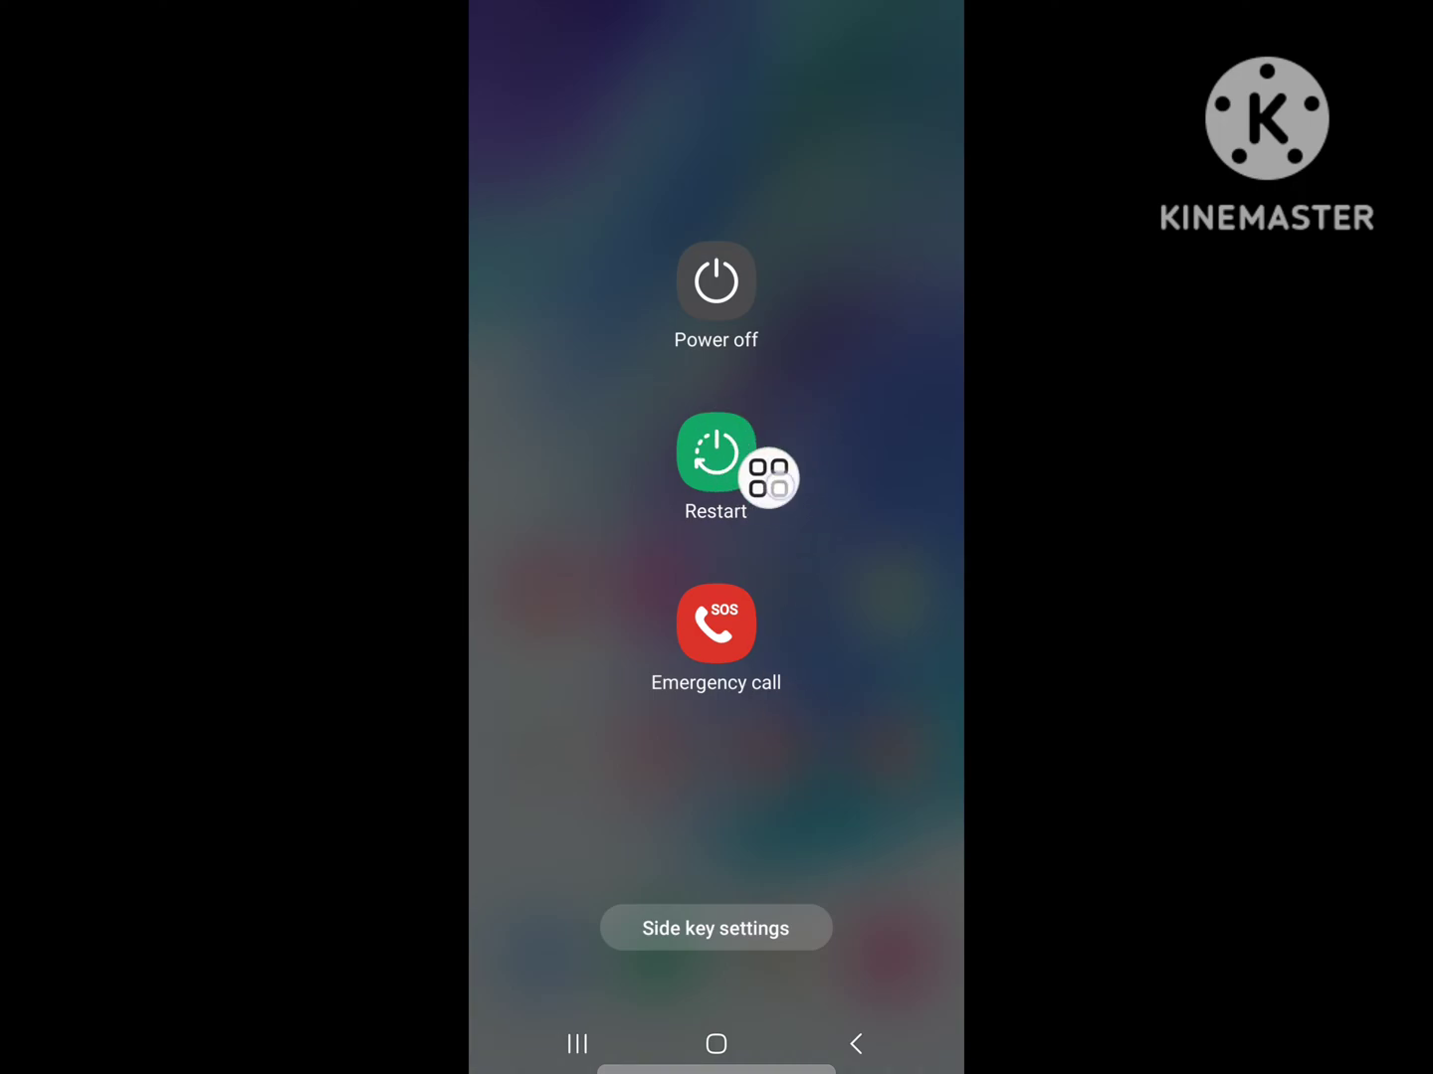
Choose Restart from the power menu.
{"action": "left_click", "coordinate": [716, 465]}
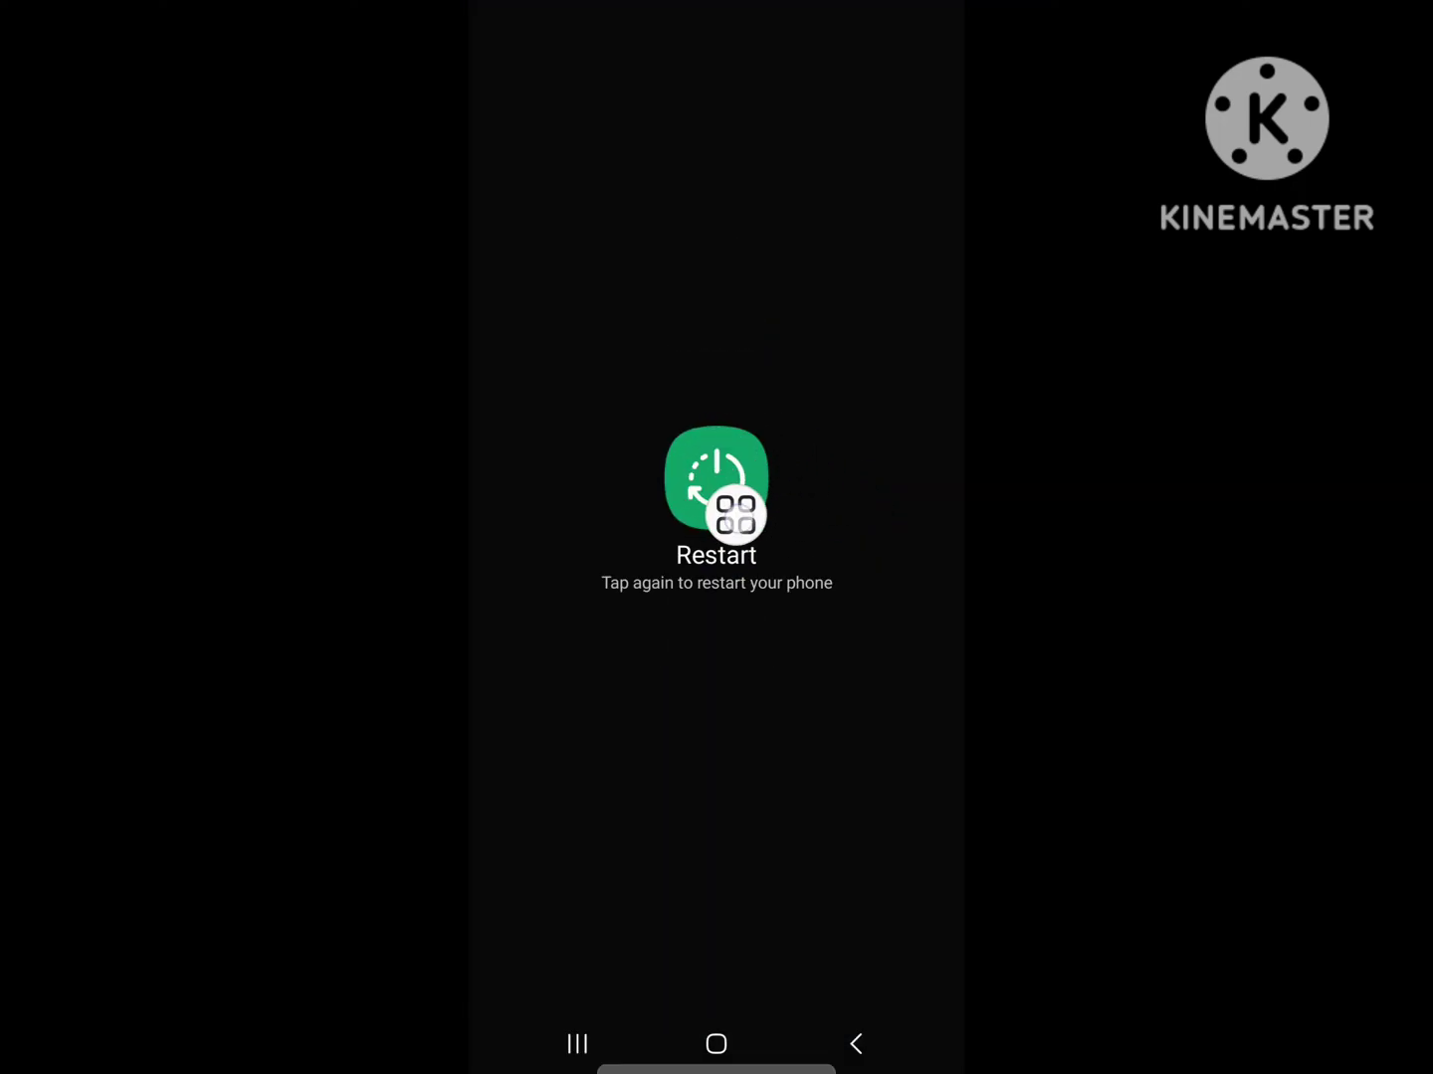